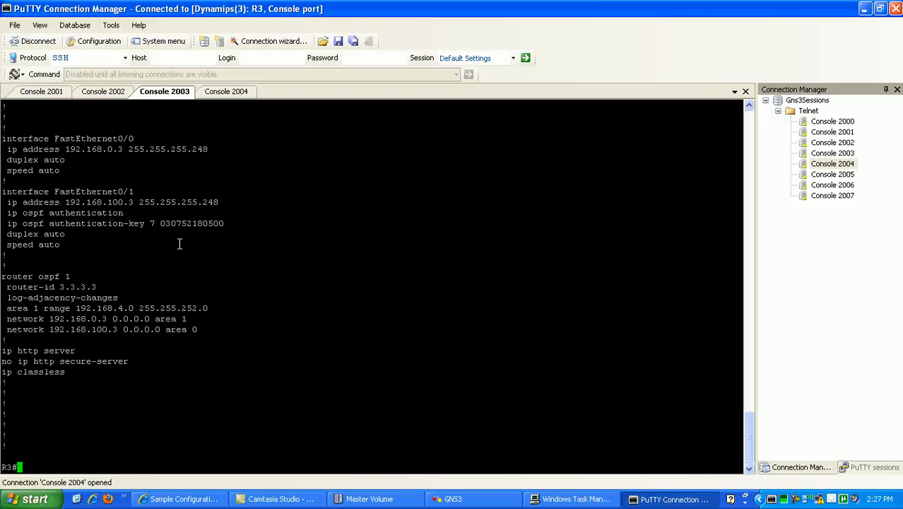
mouse_move(229, 130)
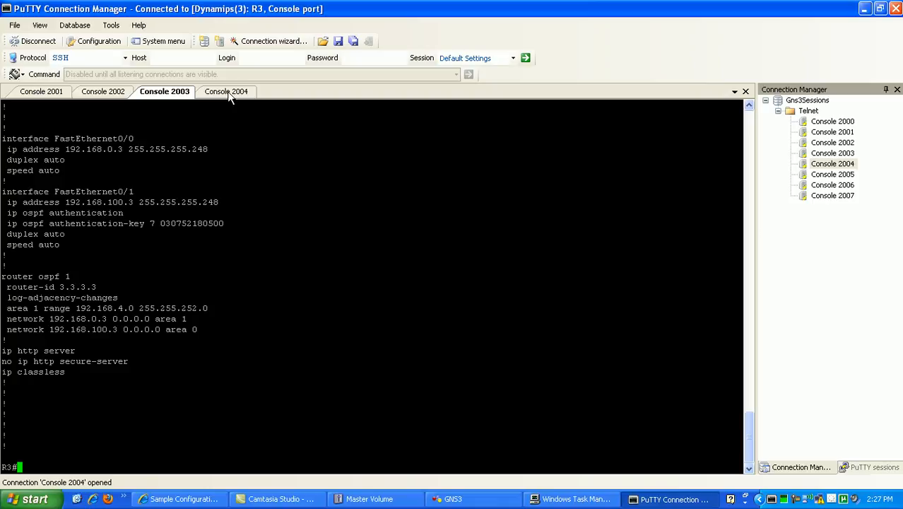
Switch from R3's running configuration to R4's console session
left_click(226, 90)
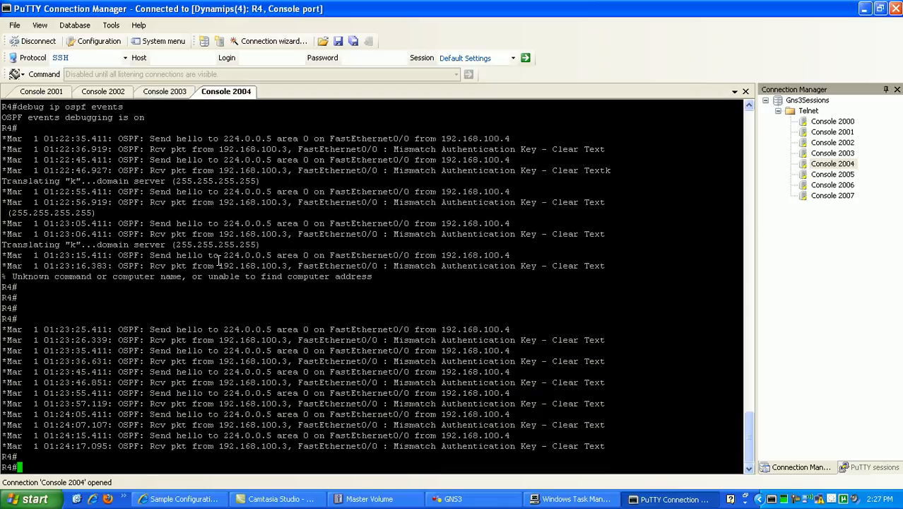
type("un all")
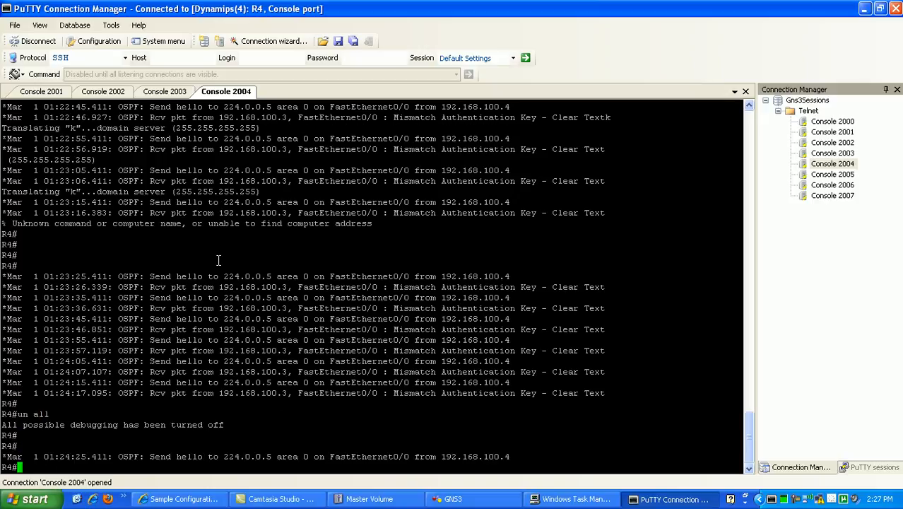
scroll("down", 3)
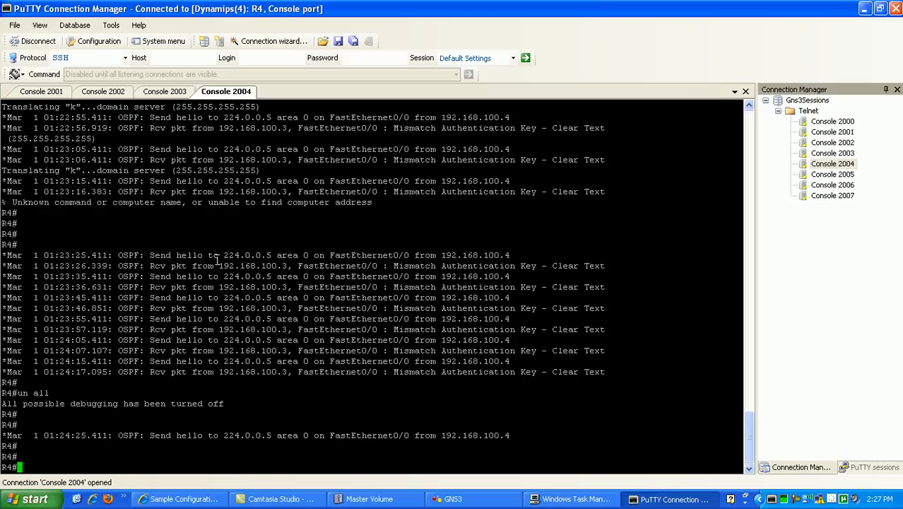
type("config t")
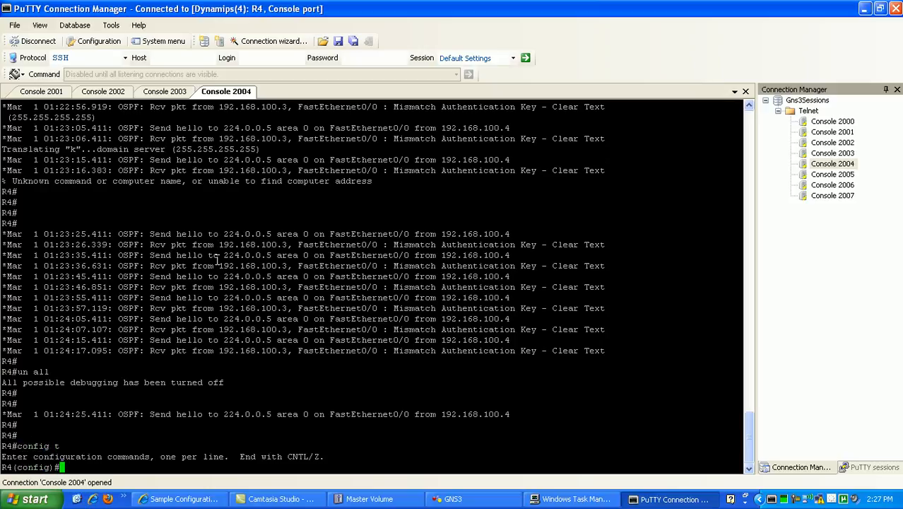
type("int fa0/0")
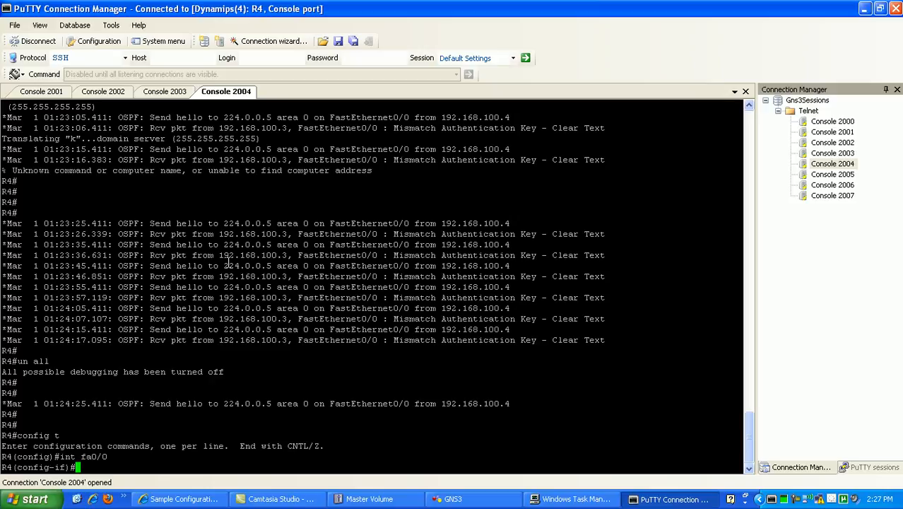
type("ip ospf authentication-key bbbb")
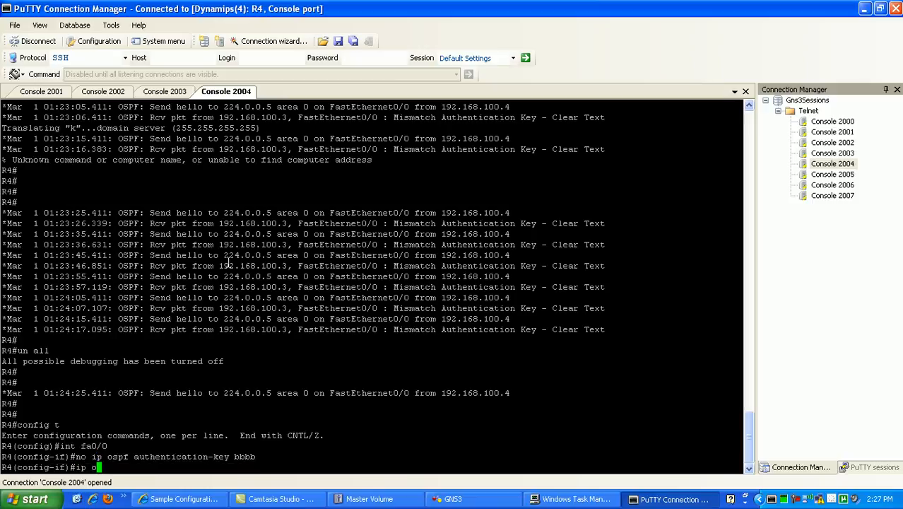
type("ospf authentication")
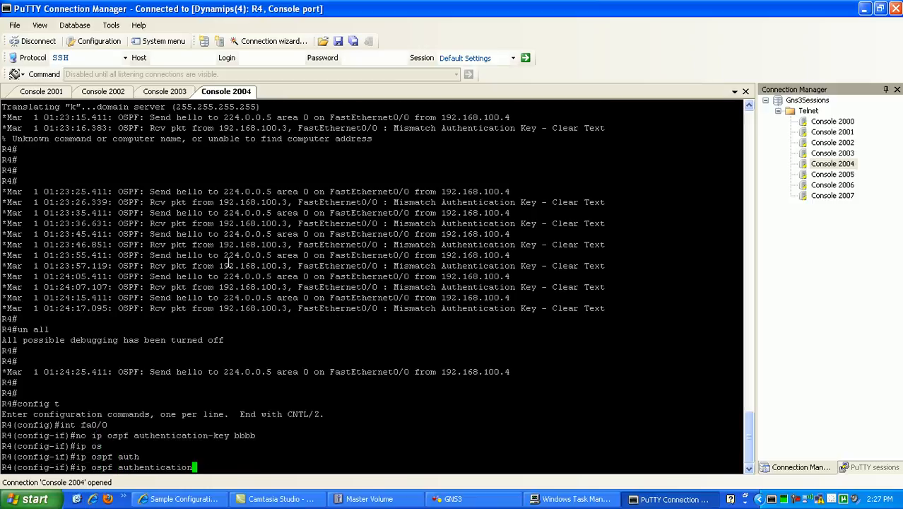
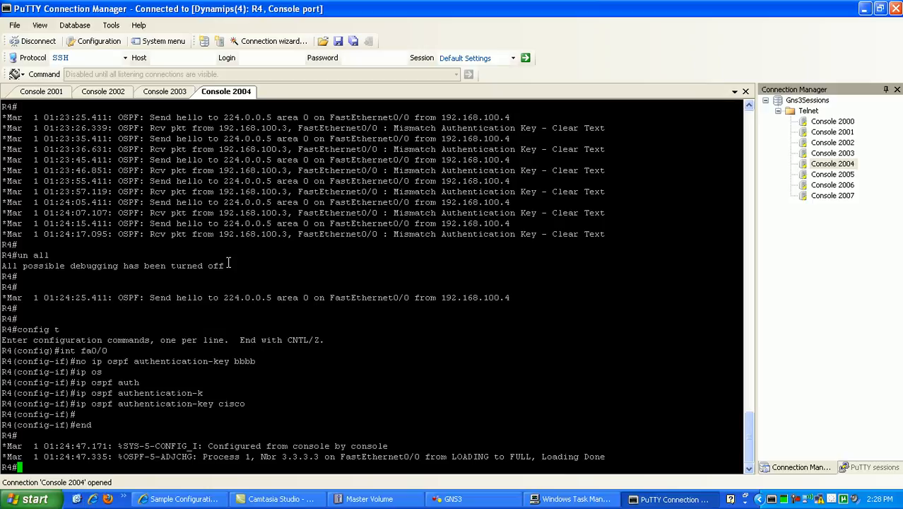
Show R4's OSPF neighbors (3.3.3.3 FULL) and fa0/0's simple password authentication status
type("show ip ospf neighbor")
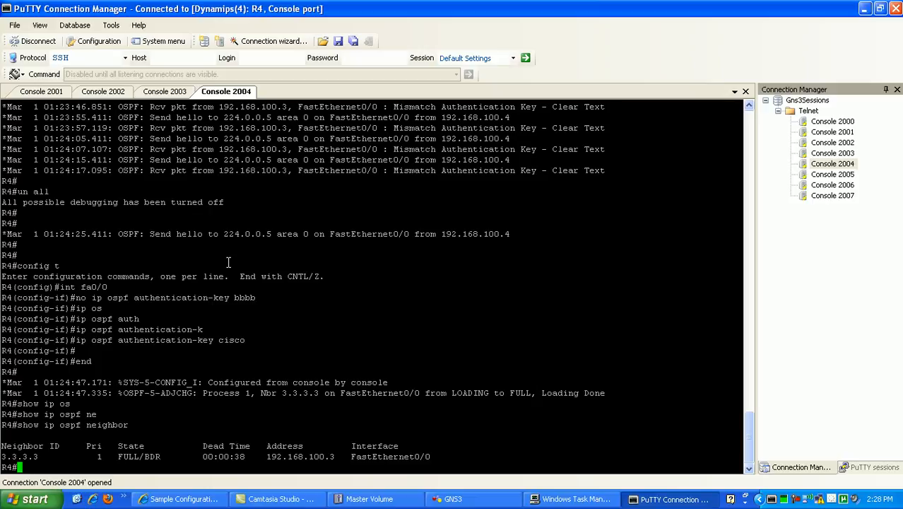
type("show")
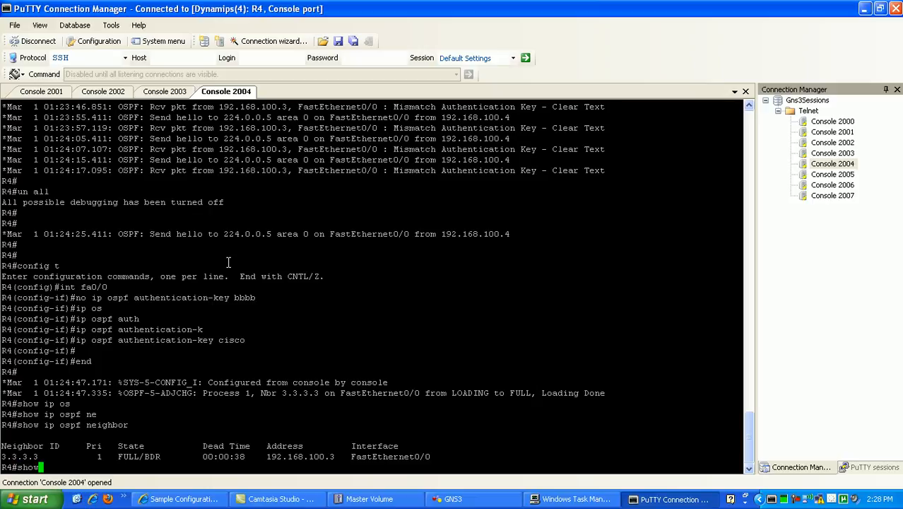
type("ip ospf int fa0/0")
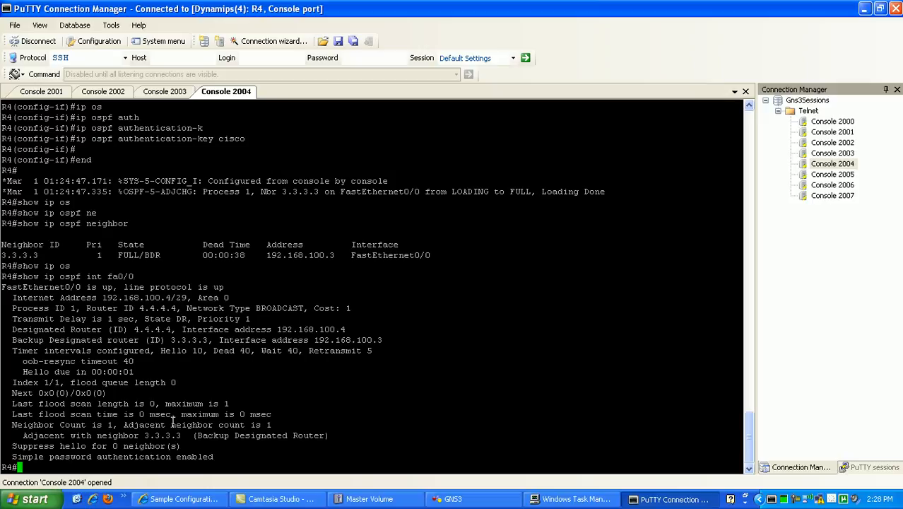
On R3's console, enter interface fa0/1 configuration and list OSPF options with 'ip ospf ?'
left_click(164, 90)
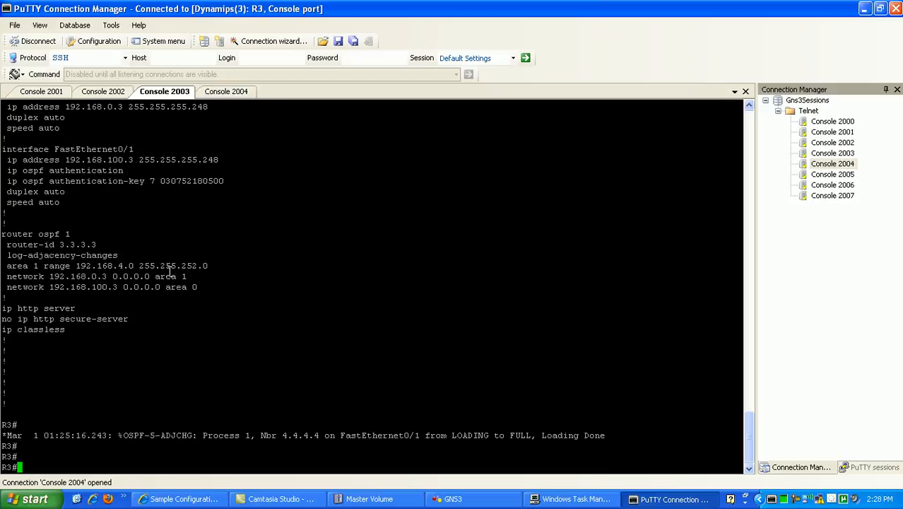
type("config t")
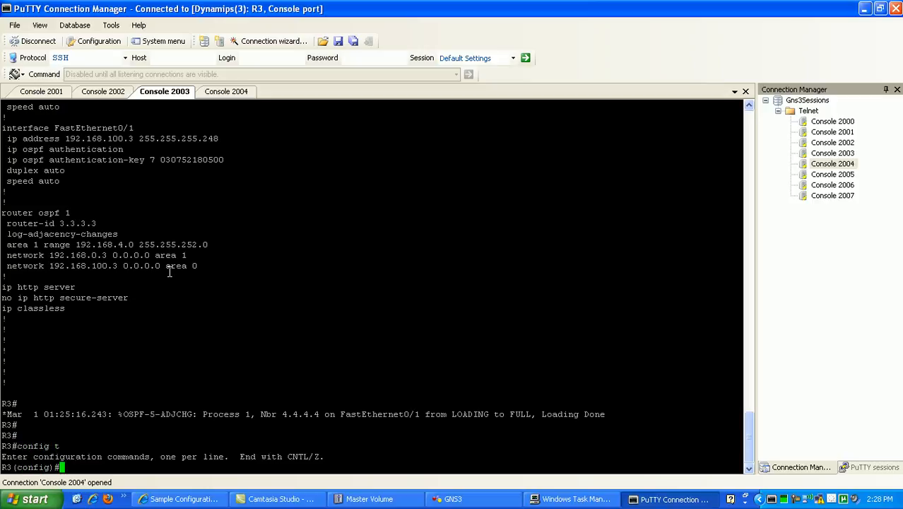
type("i")
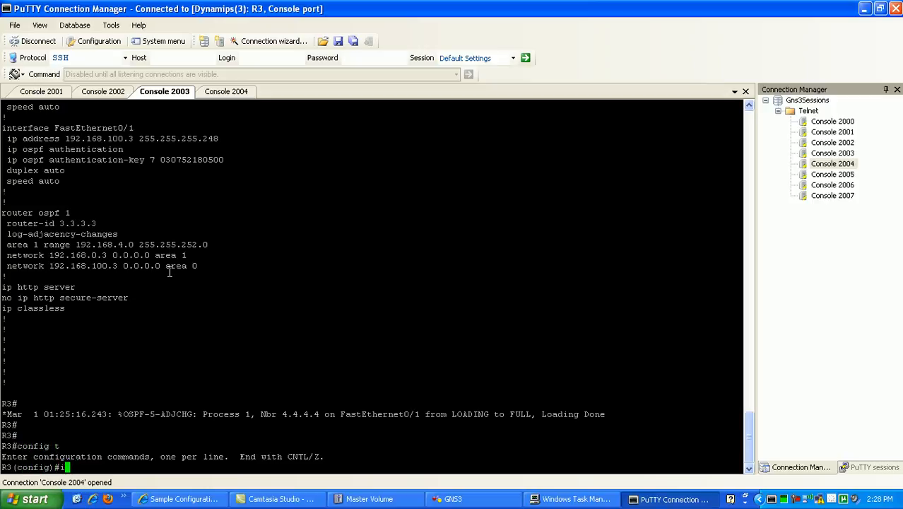
type("nt fa0/1")
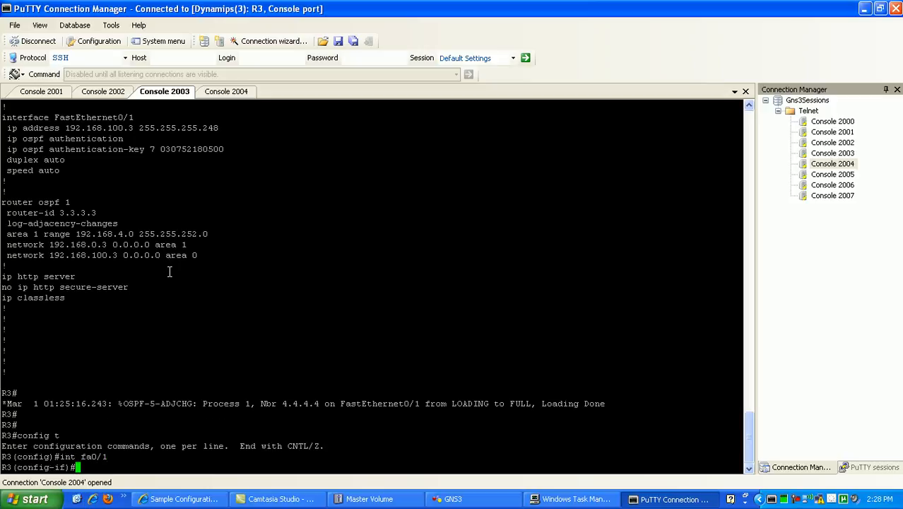
type("ip")
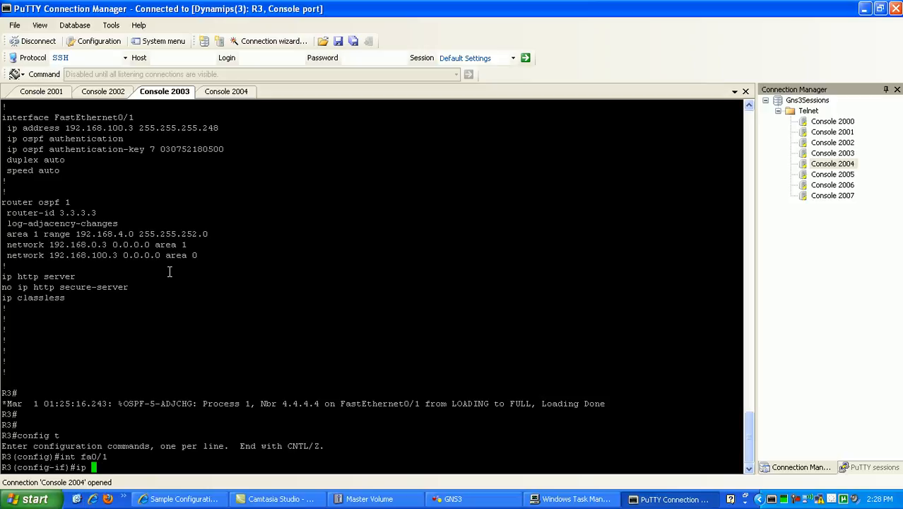
type("ospf")
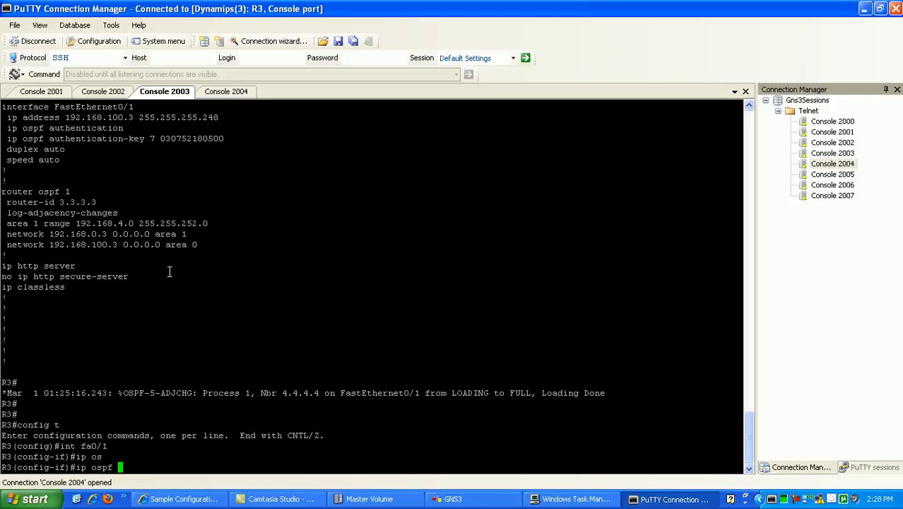
type("ospf ?")
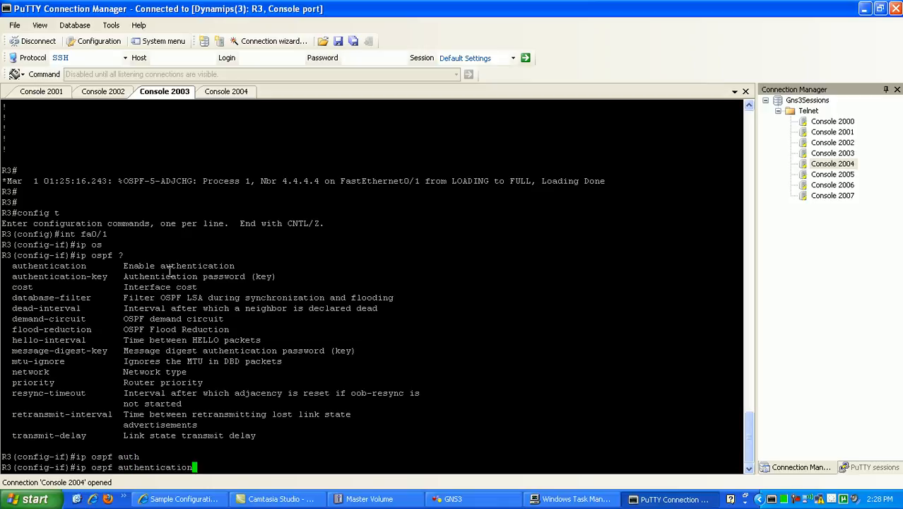
type("--d")
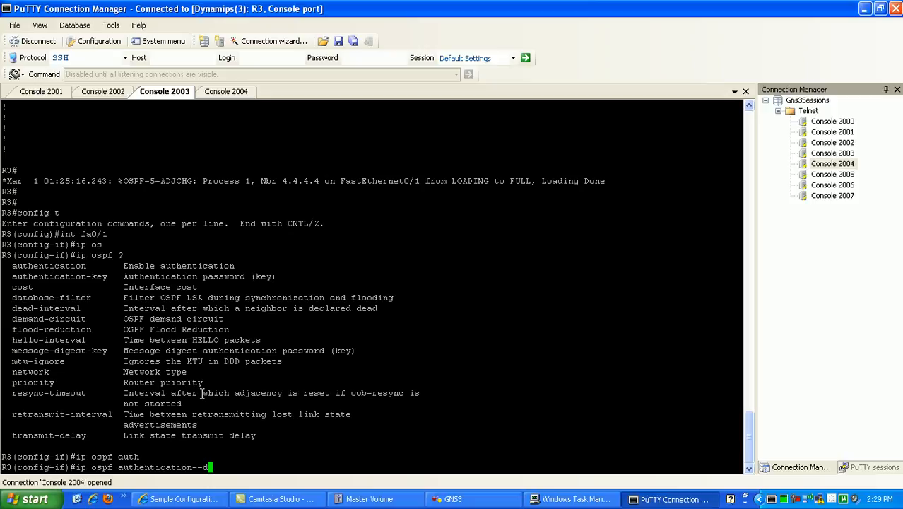
type("key")
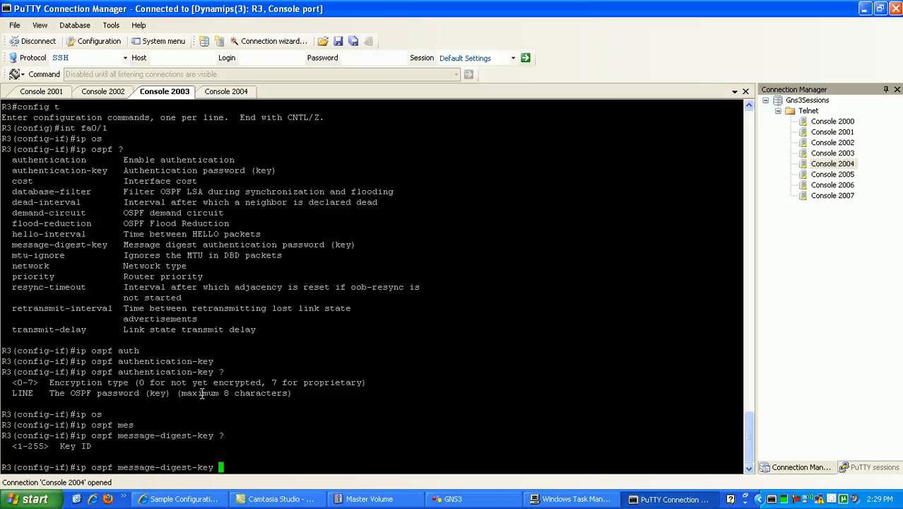
type("1")
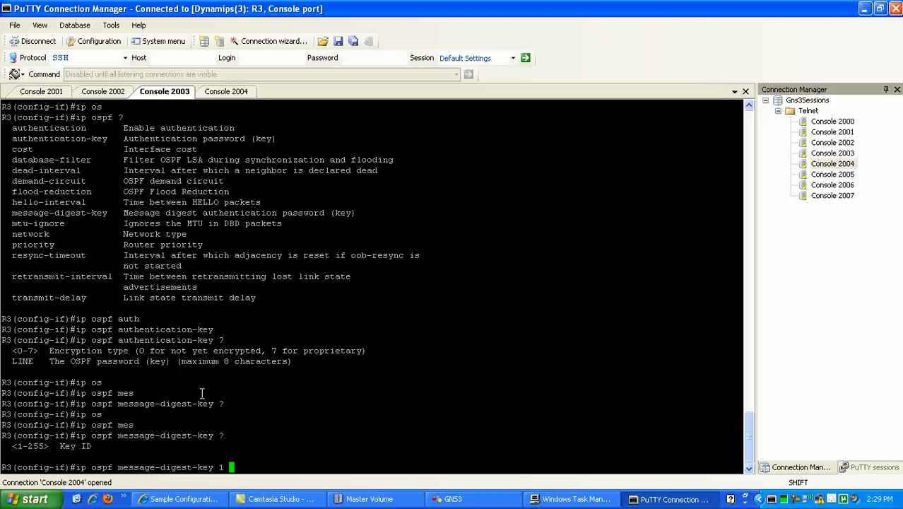
type("?")
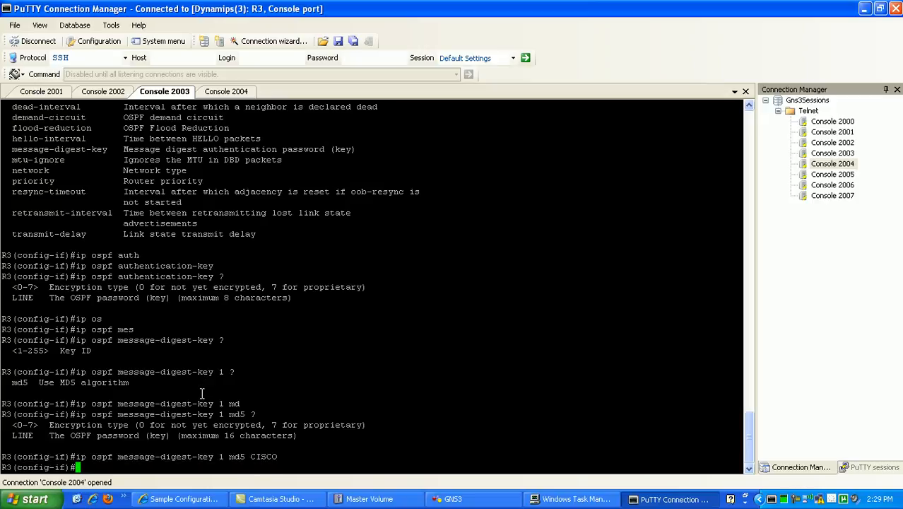
key("Return")
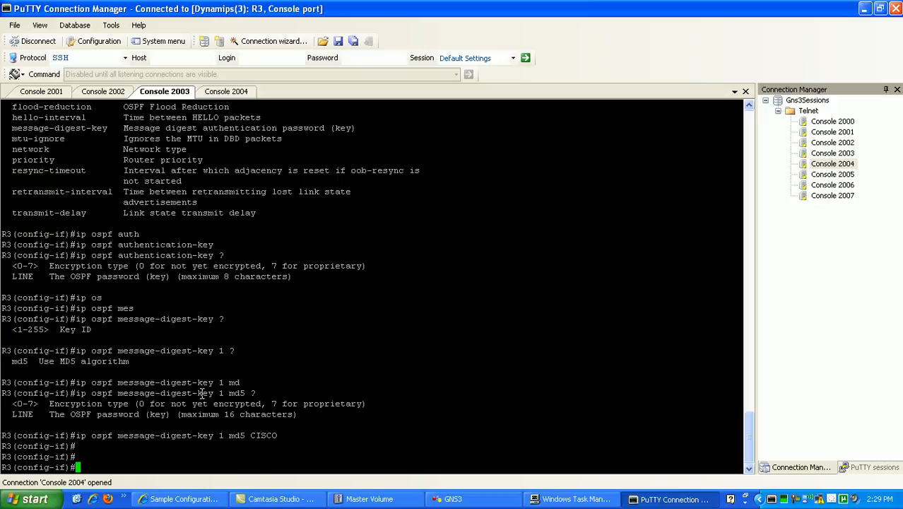
type("end")
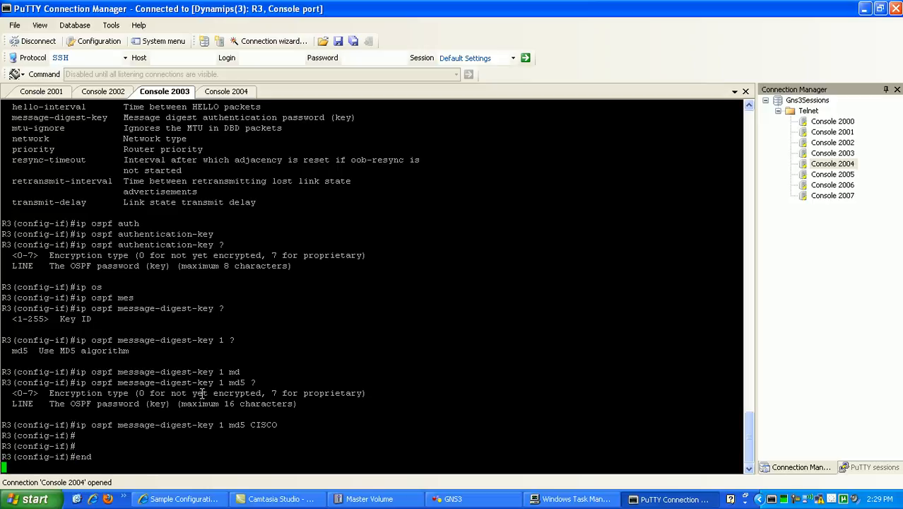
Show R3's fa0/1 OSPF status, still simple password authentication, and re-enter config mode
type("show ip ospf interface fa0/1")
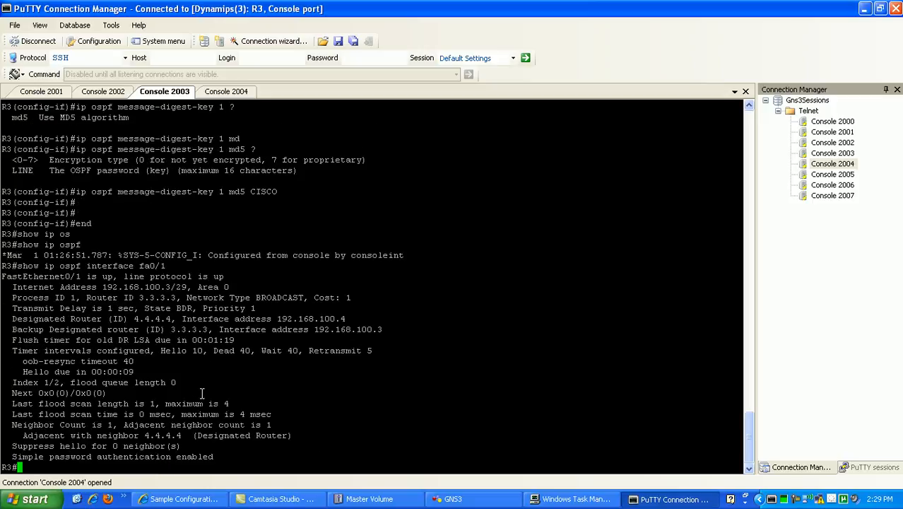
type("config t")
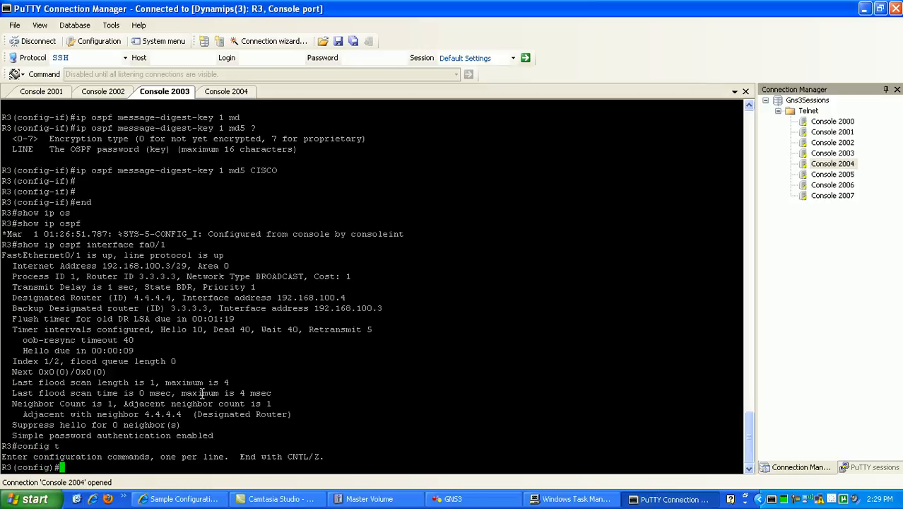
Enable 'ip ospf authentication message-digest' on R3's fa0/1 and check the interface status
type("int fa0/1")
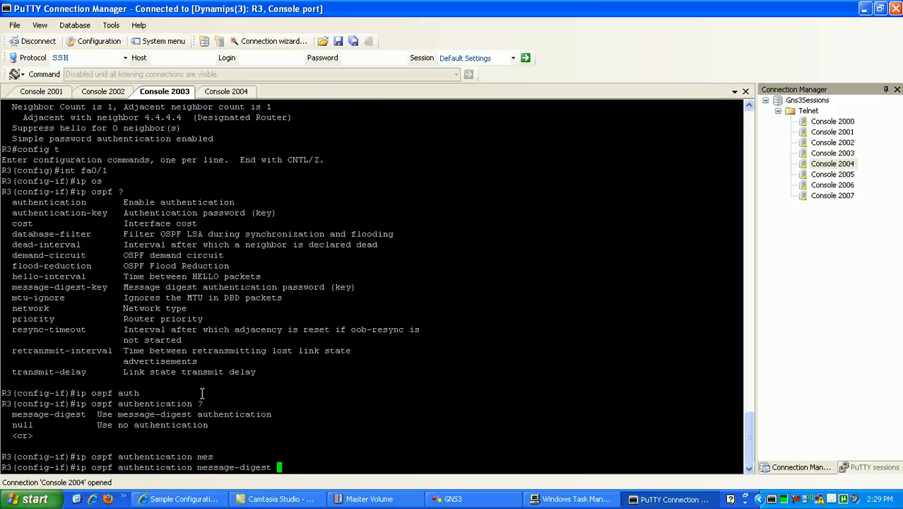
type("end")
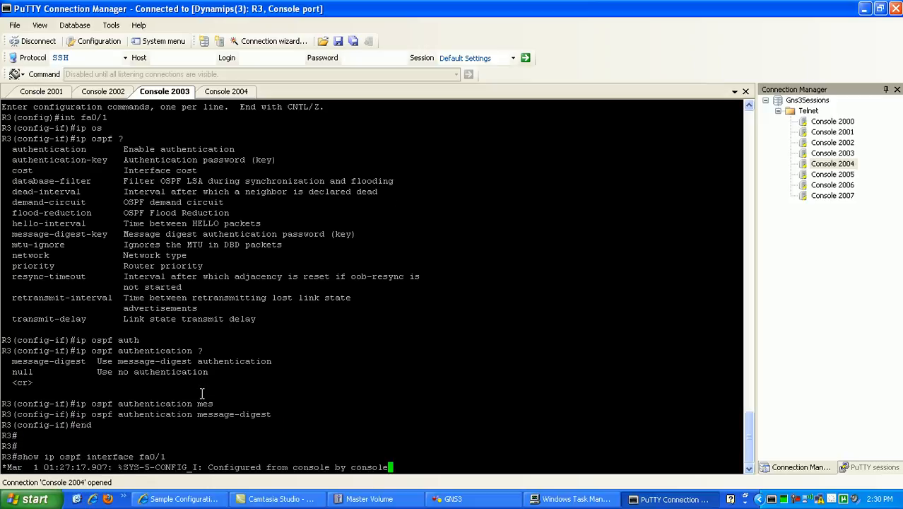
type("show ip ospf interface fa0/1")
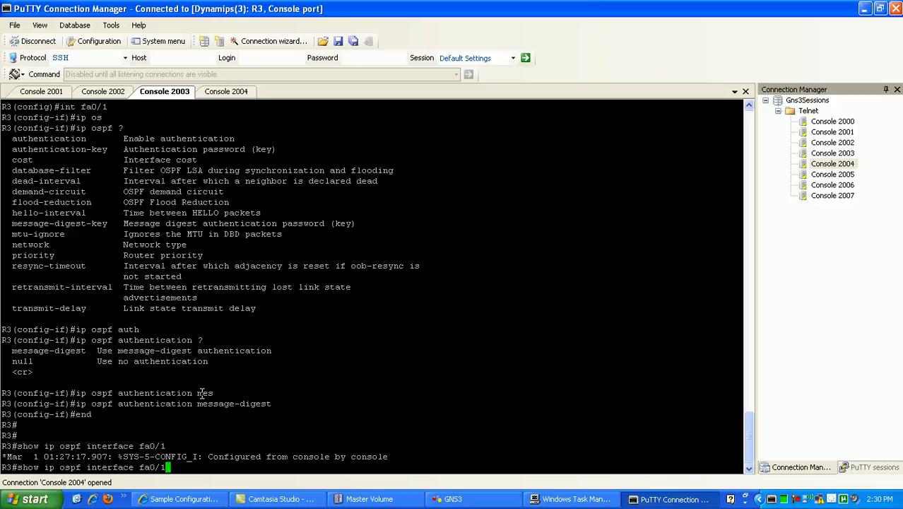
key("enter")
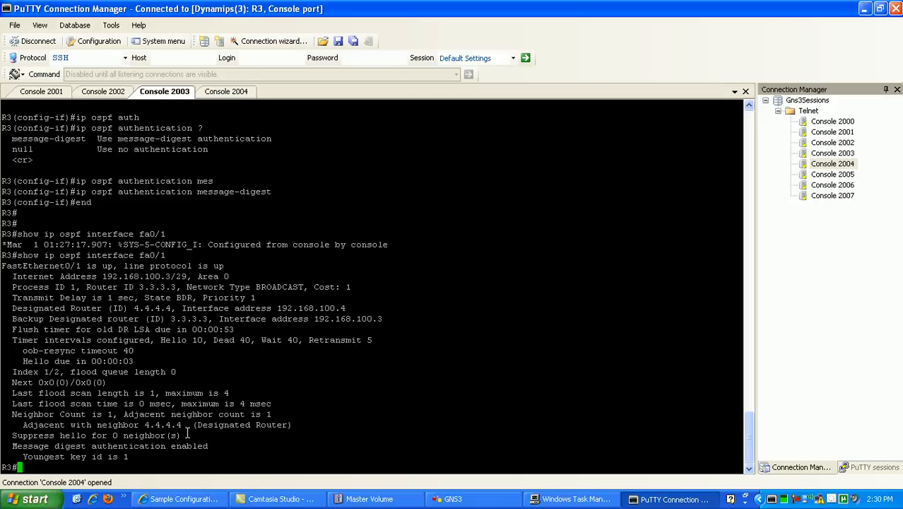
Repeat 'show ip ospf neighbor' on R3 until neighbor 4.4.4.4 drops to DOWN
type("show ip ospf neighbor")
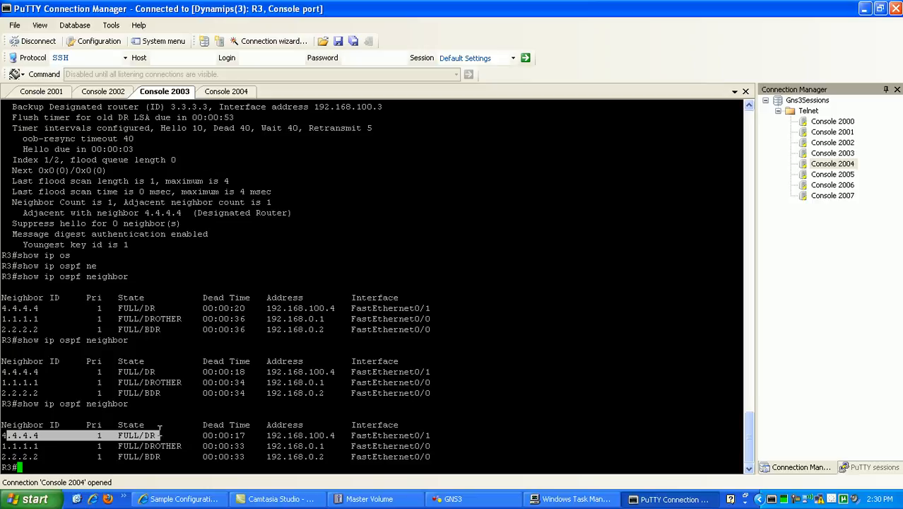
type("show ip ospf neighbor")
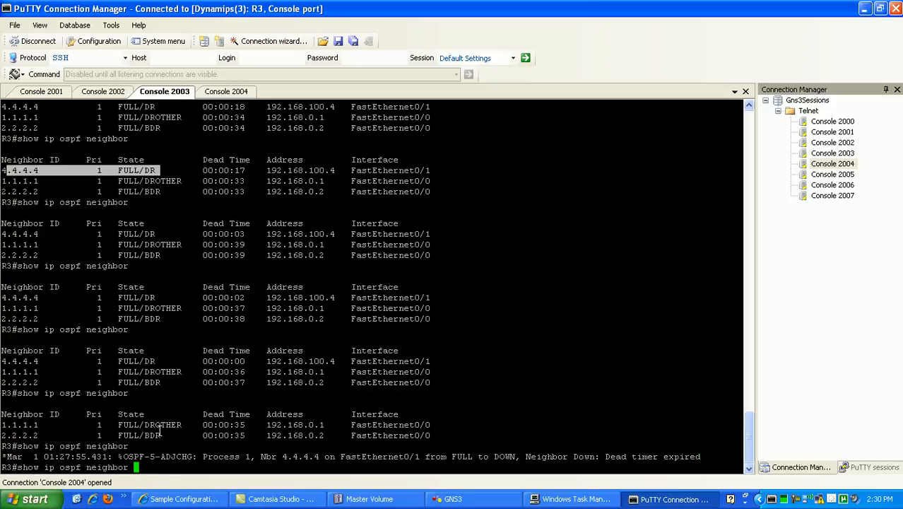
key("Return")
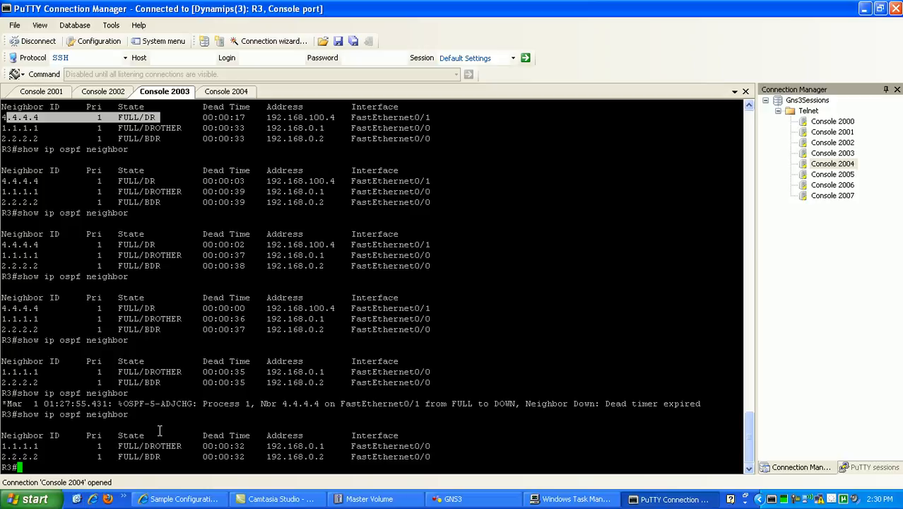
View R4 losing 3.3.3.3, then show R3's fa0/1 reporting message-digest authentication and no neighbors
left_click(226, 90)
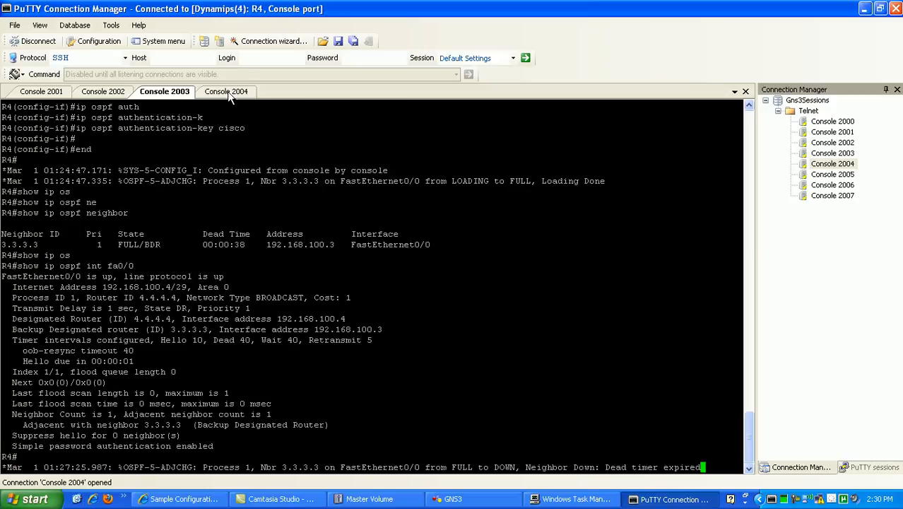
left_click(226, 90)
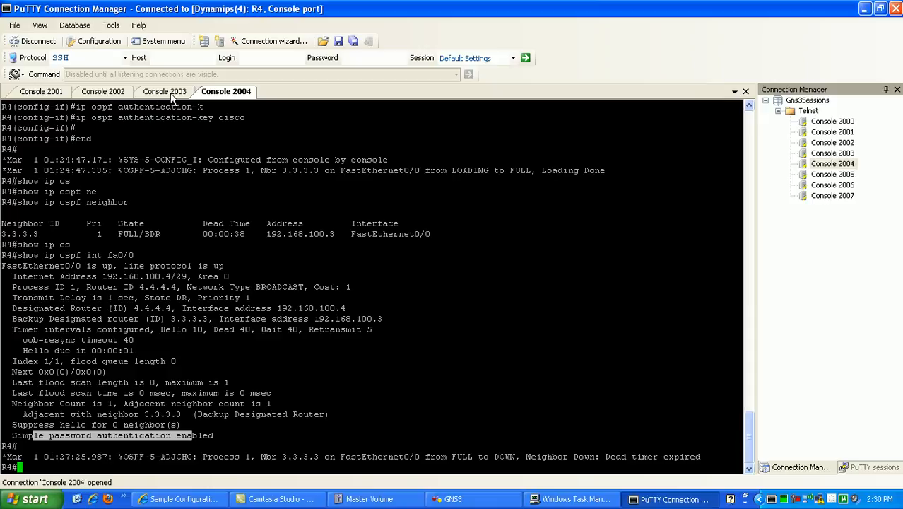
left_click(164, 90)
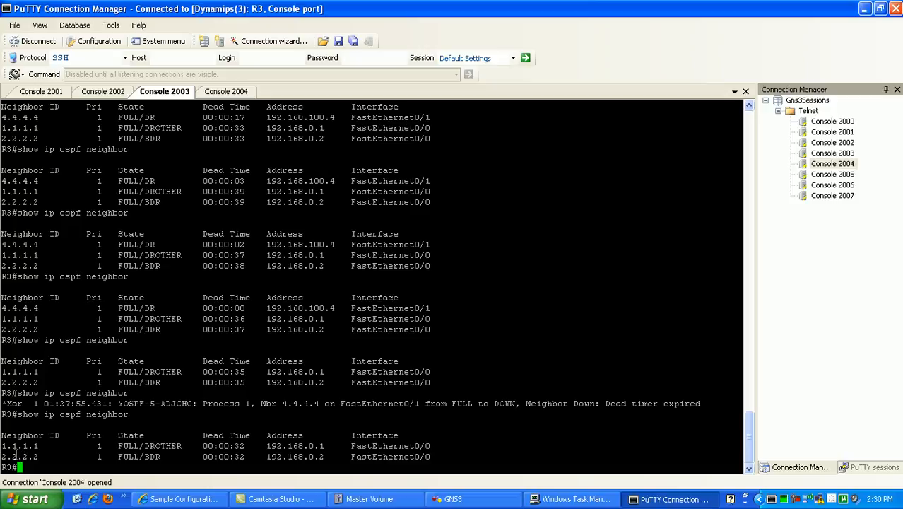
type("show ip ospf interface fa0/1")
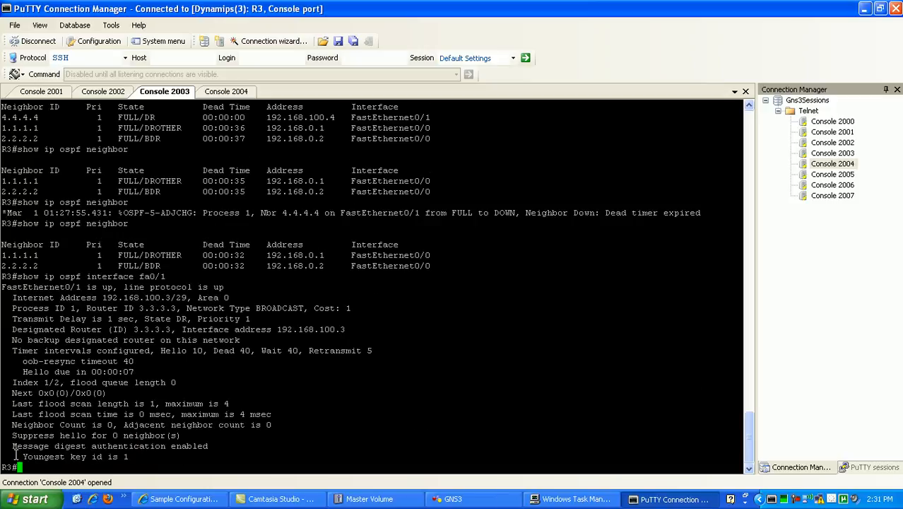
double_click(29, 446)
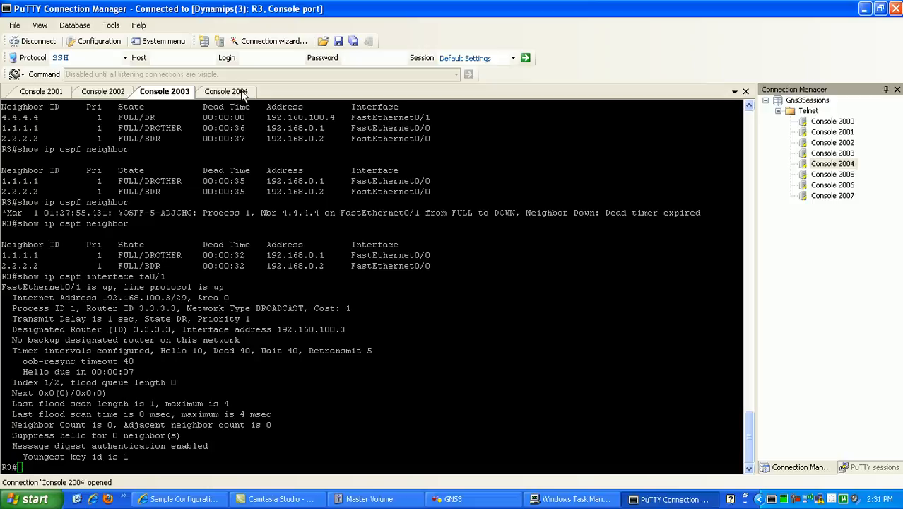
left_click(226, 91)
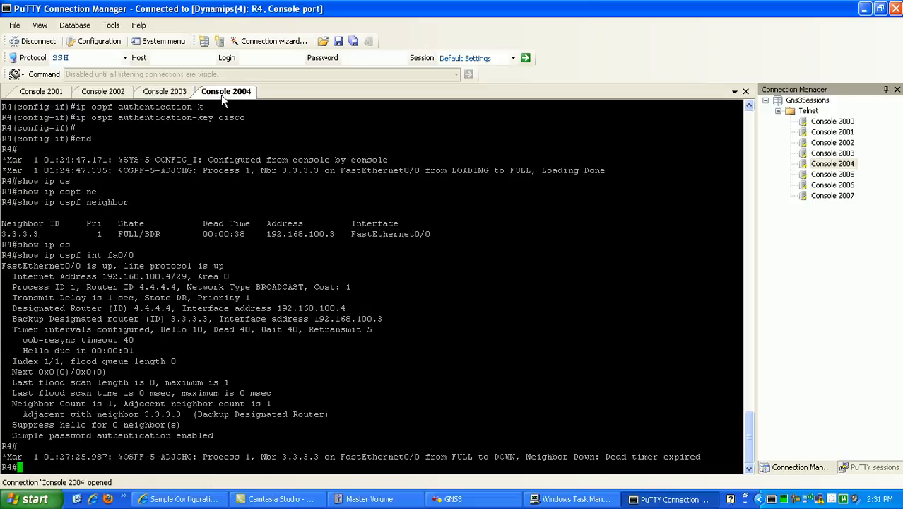
type("config t")
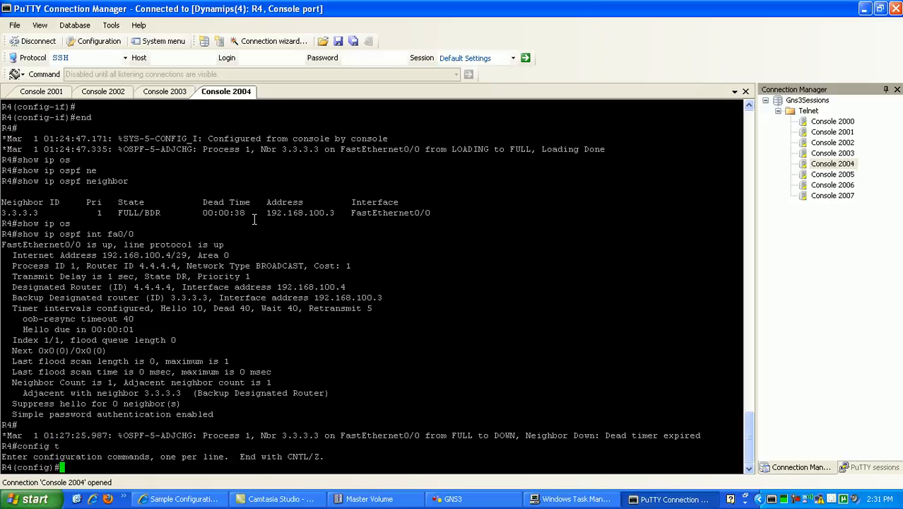
type("int fa0/0")
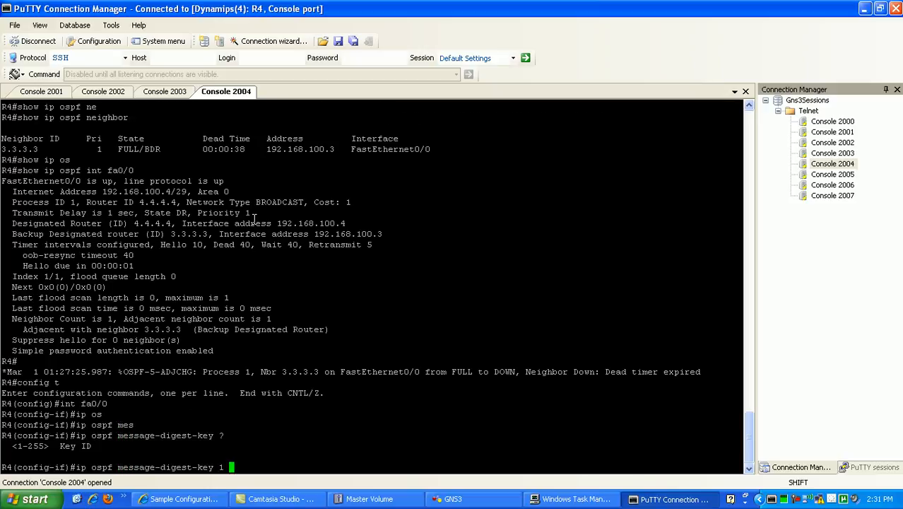
type("md5")
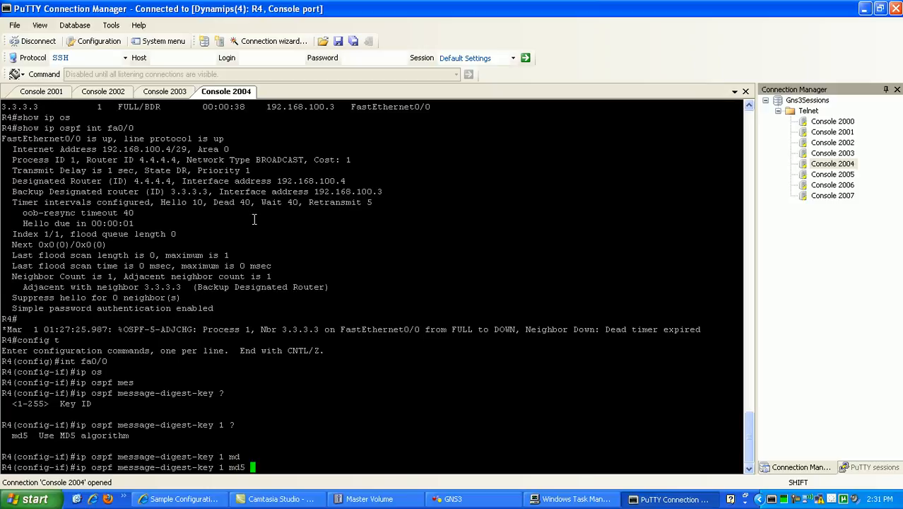
type("?")
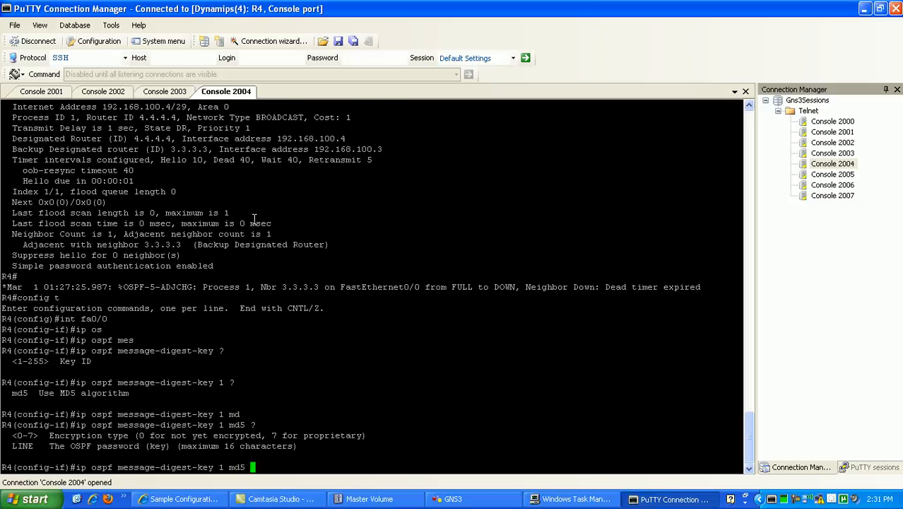
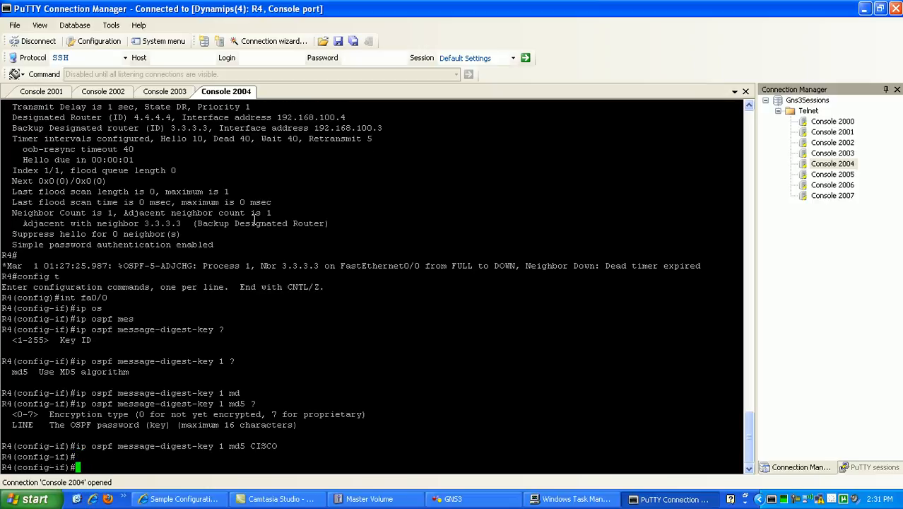
Enable 'ip ospf authentication message-digest' on R4's fa0/0 and end configuration
type("ip ospf authentication")
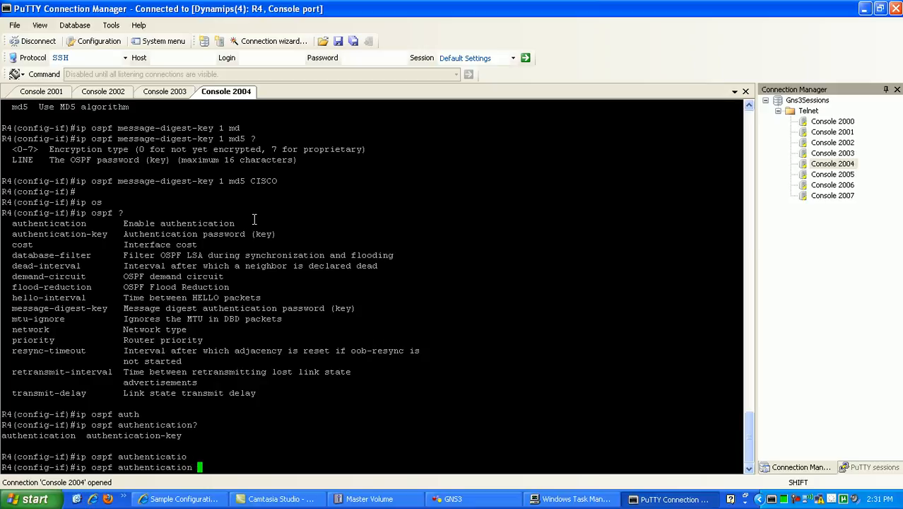
type("message-digest")
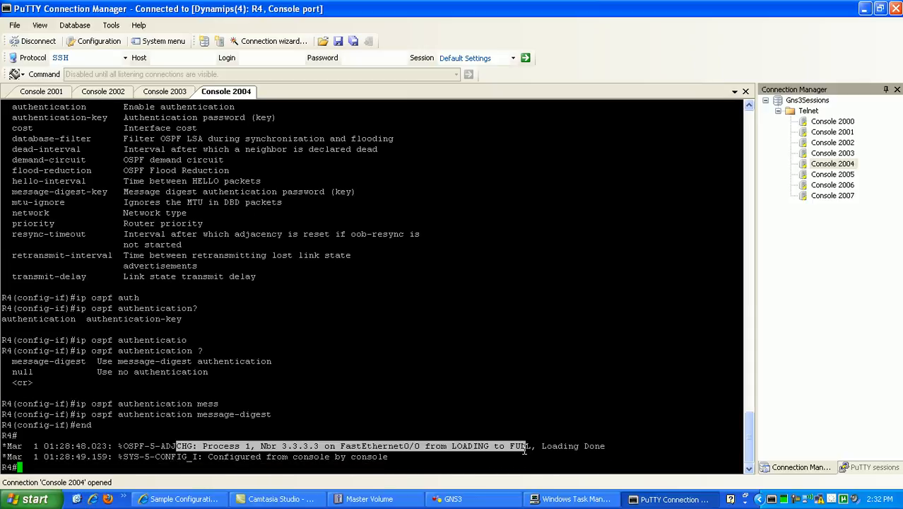
Show R4's OSPF neighbors and fa0/0 status, confirming message-digest key 1 and adjacency with 3.3.3.3
type("show ip ospf neighbor")
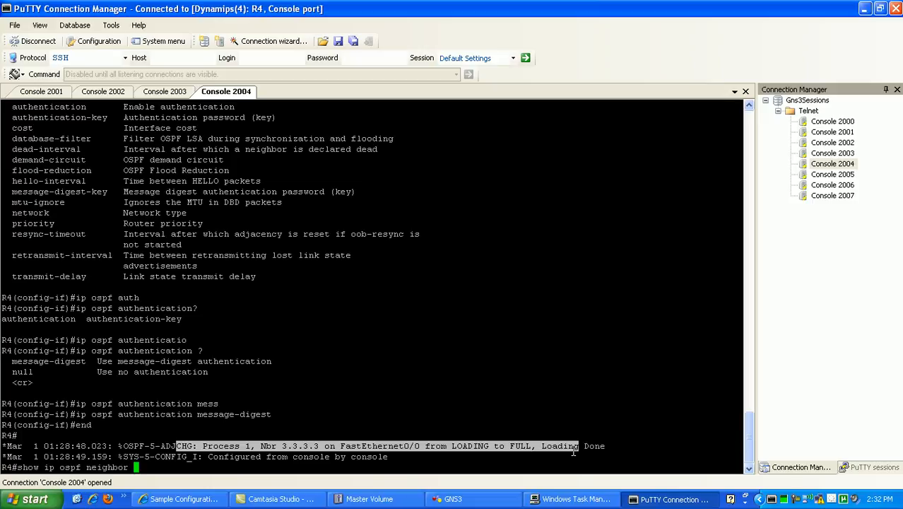
type("int fa0/0")
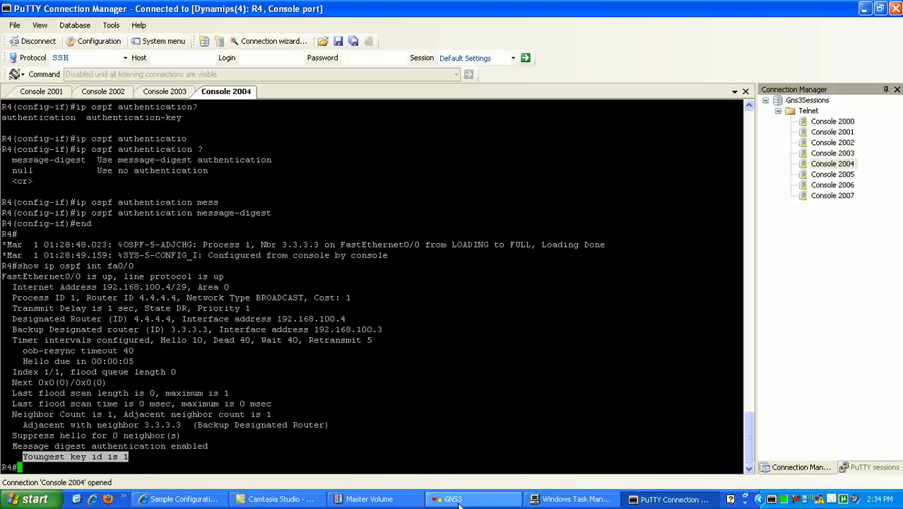
left_click(472, 499)
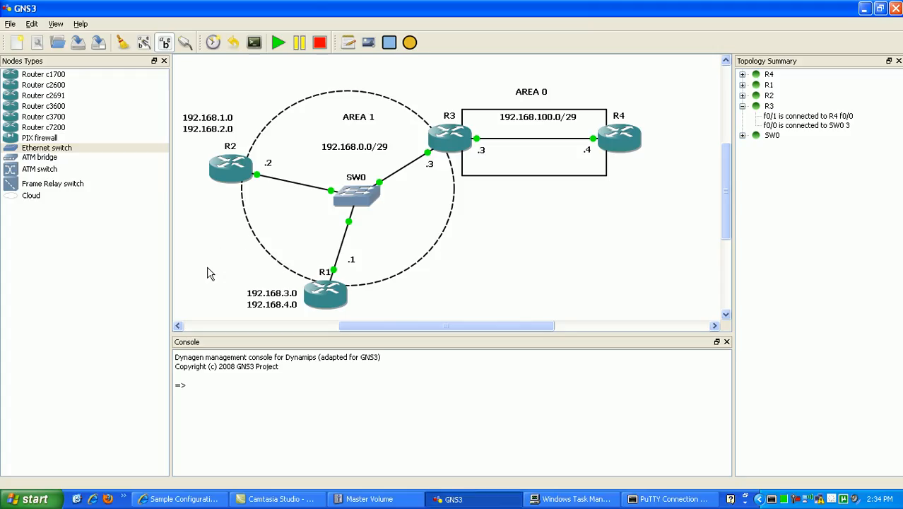
mouse_move(119, 169)
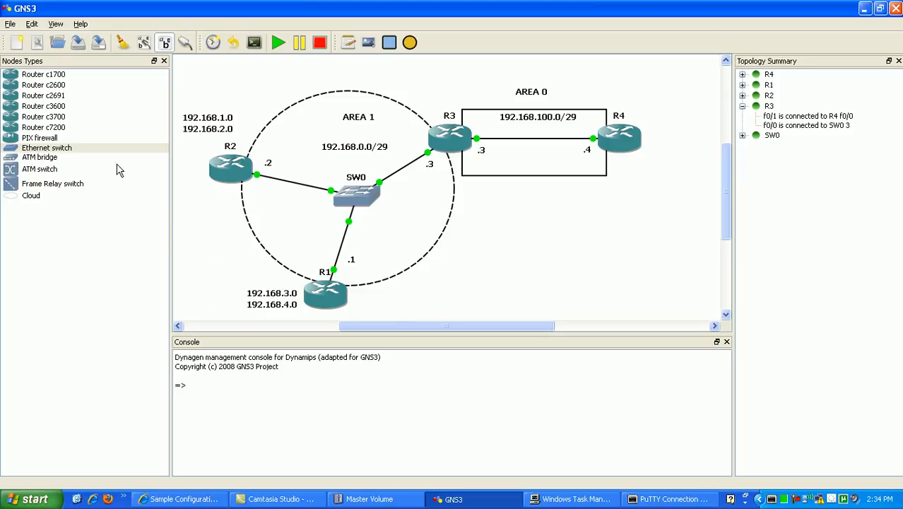
mouse_move(219, 297)
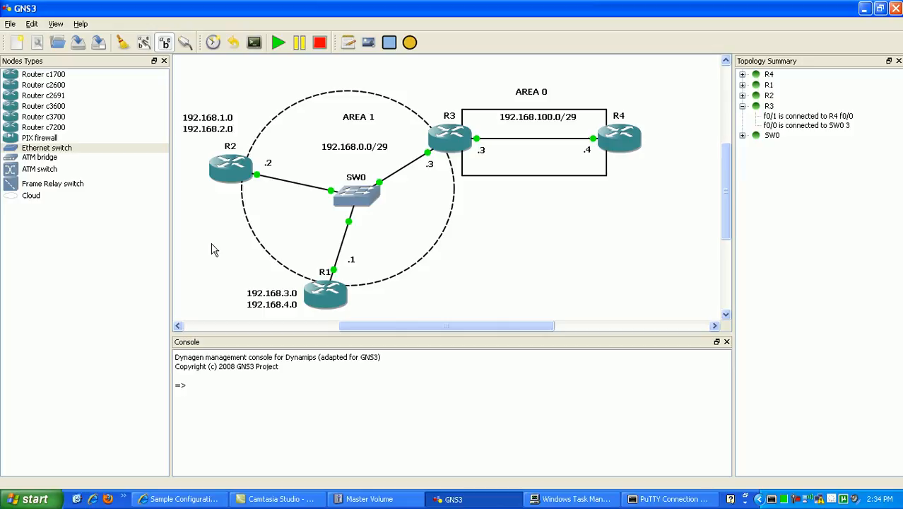
mouse_move(218, 262)
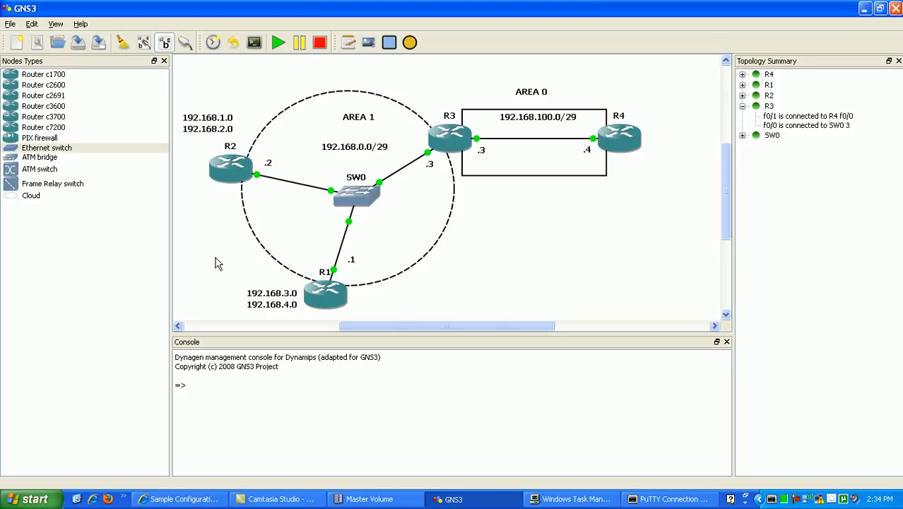
mouse_move(380, 158)
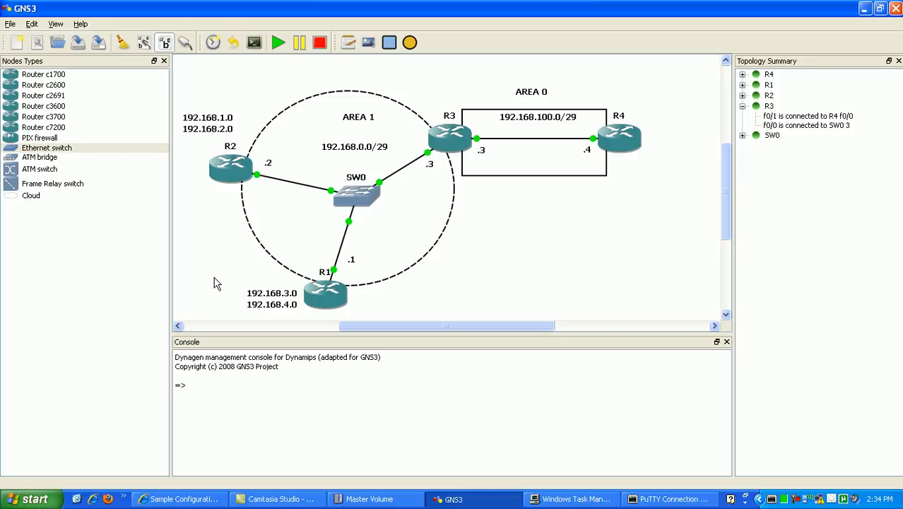
mouse_move(213, 280)
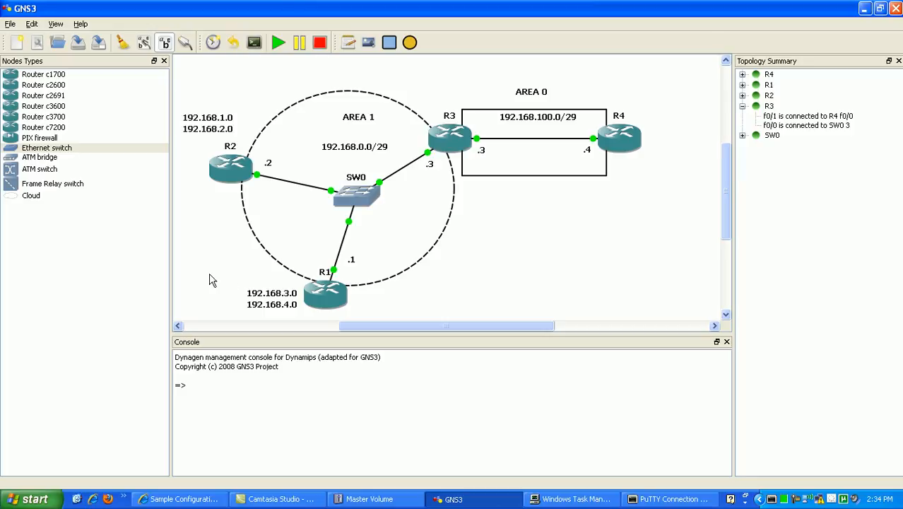
mouse_move(236, 256)
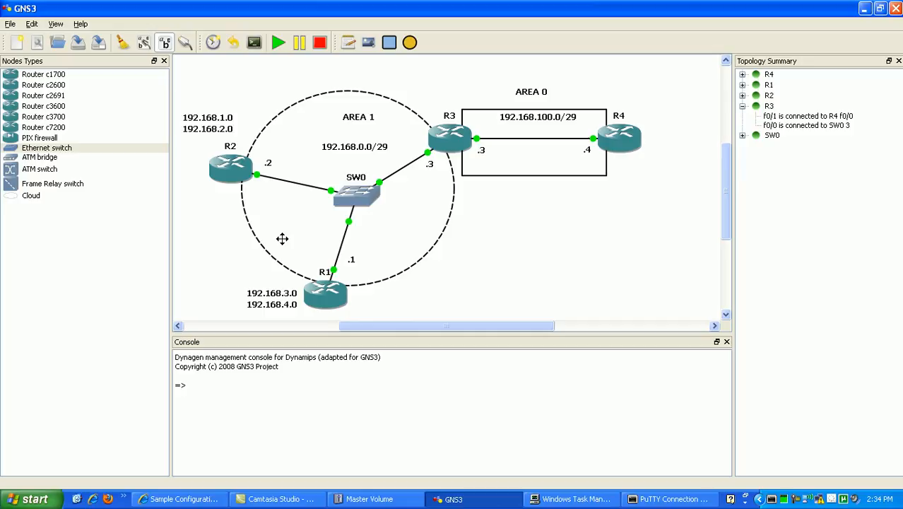
mouse_move(255, 339)
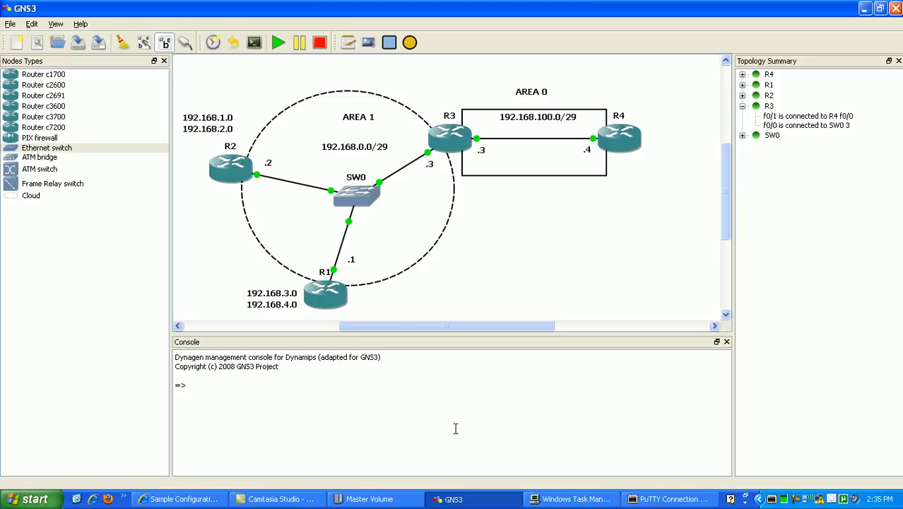
mouse_move(465, 458)
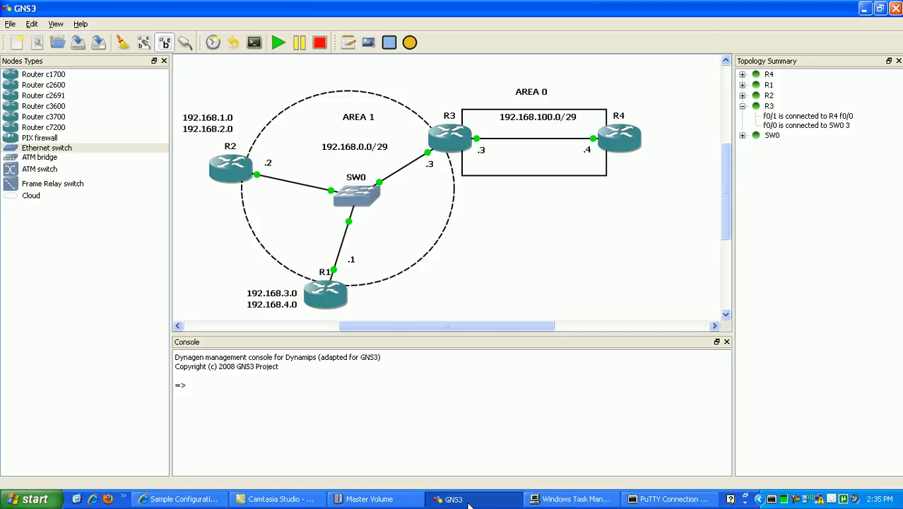
left_click(670, 498)
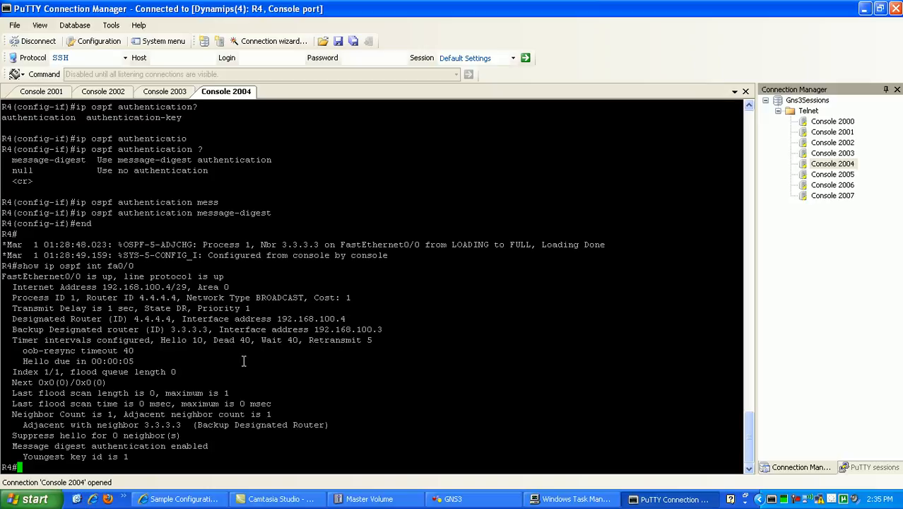